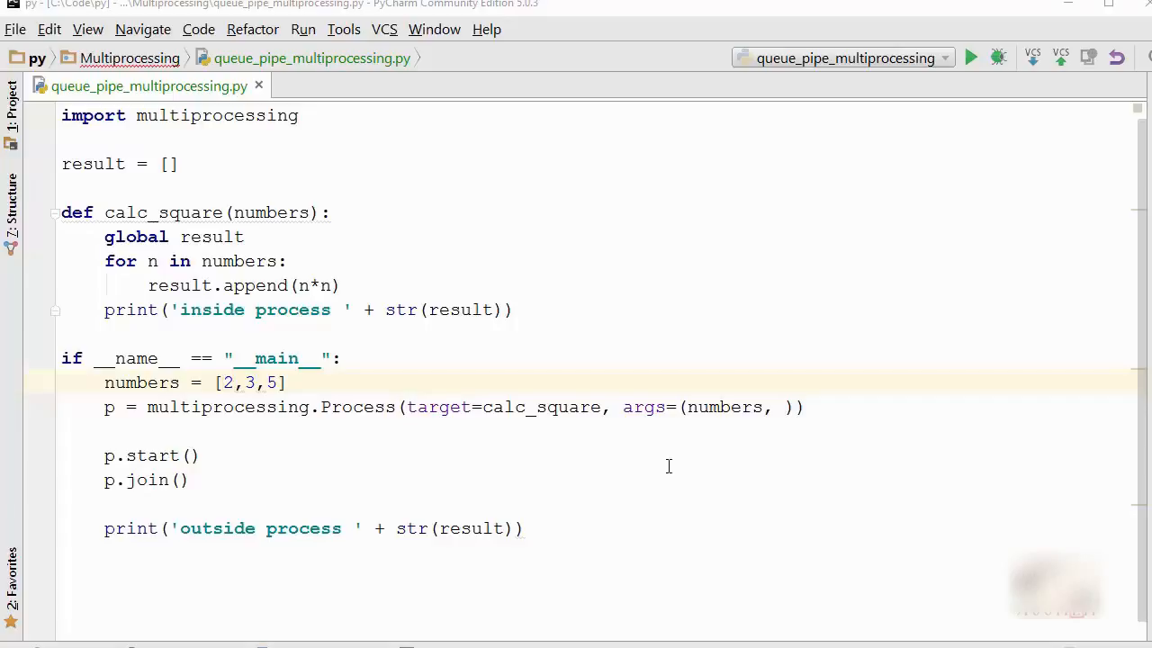
- Run queue_pipe_multiprocessing to compare the child's result [4, 9, 25] with the main program's empty list
{"action": "double_click", "coordinate": [141, 382]}
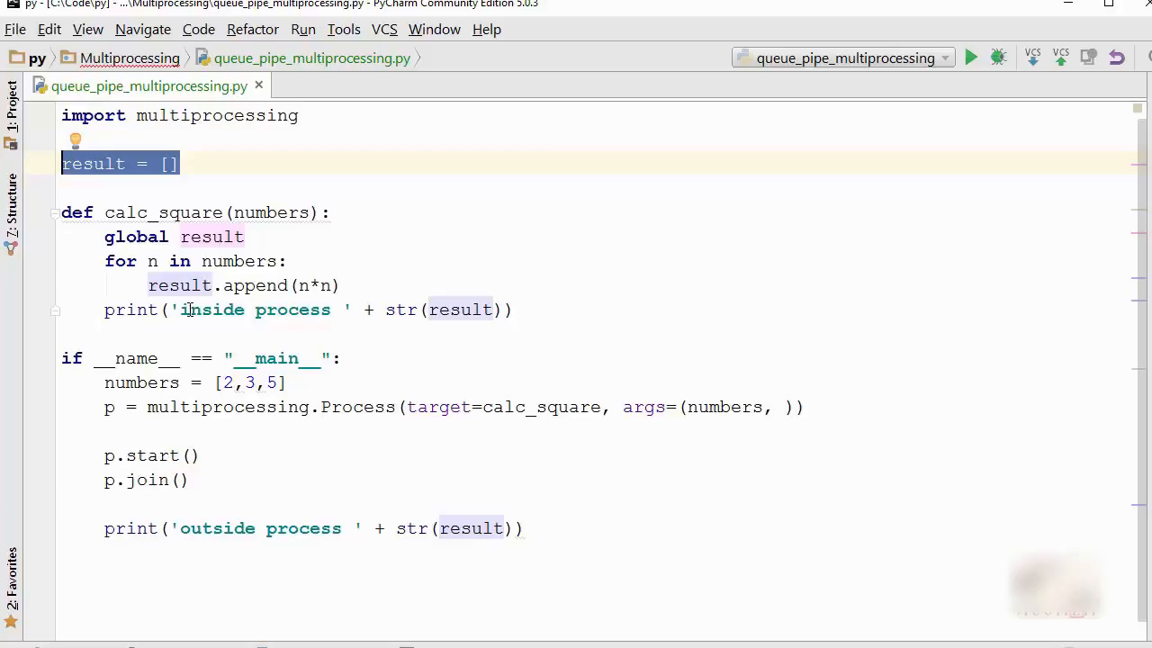
{"action": "left_click", "coordinate": [321, 310]}
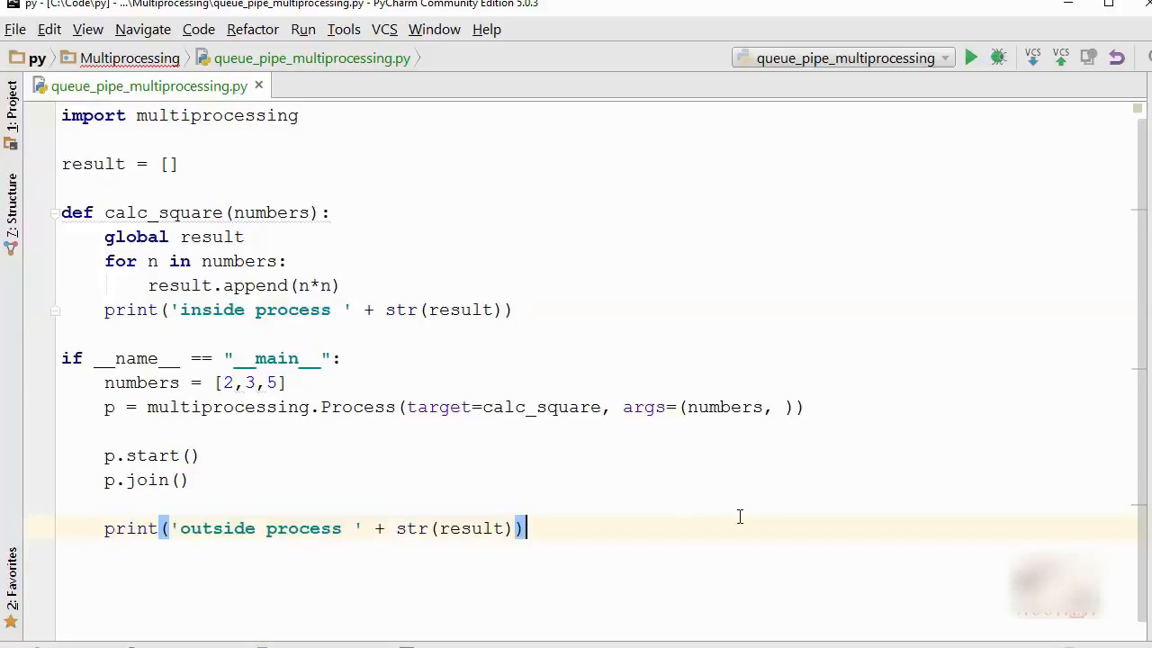
{"action": "left_click", "coordinate": [970, 58]}
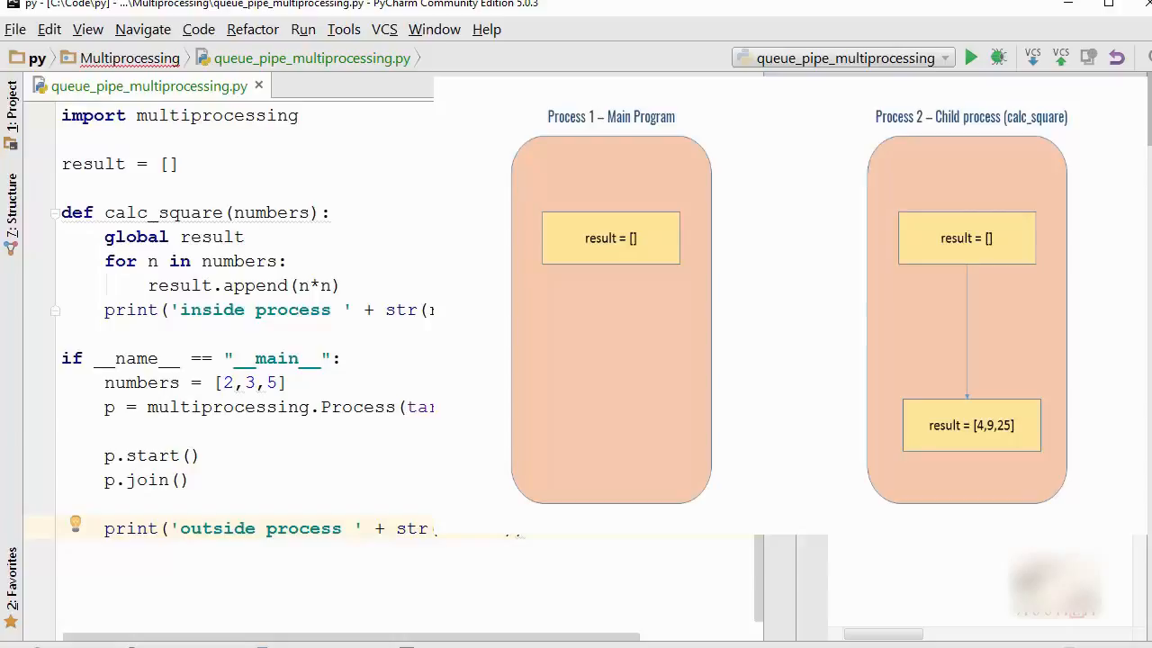
- Dismiss the run output showing 'inside process [4, 9, 25]' and 'outside process []'
{"action": "left_click", "coordinate": [970, 58]}
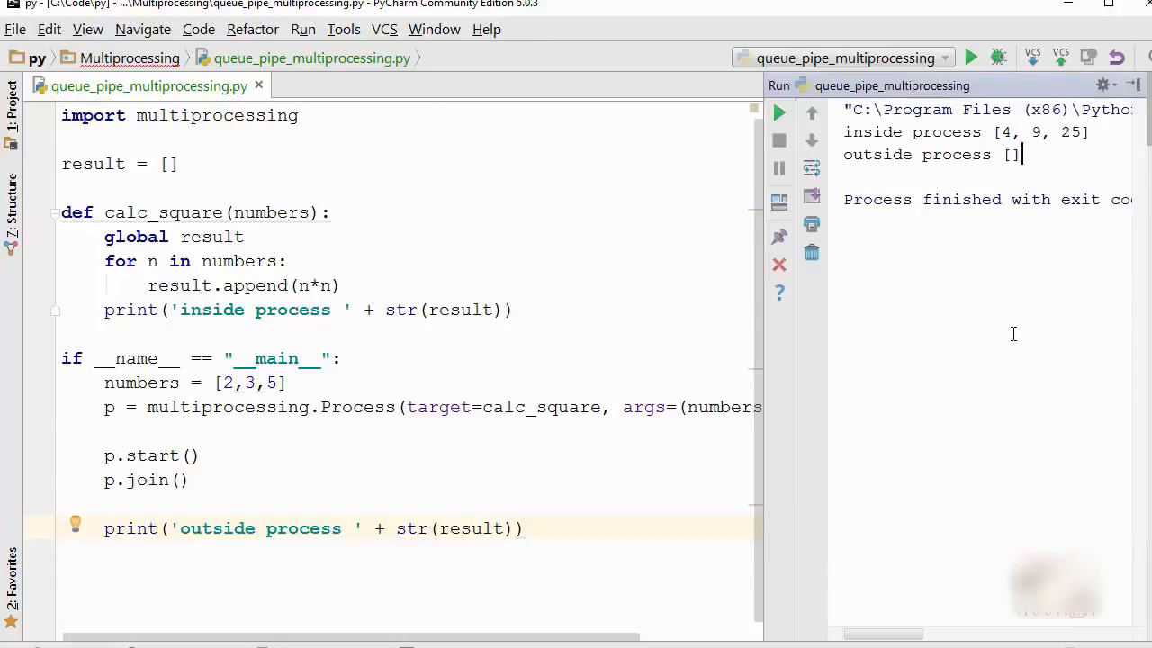
{"action": "mouse_move", "coordinate": [948, 331]}
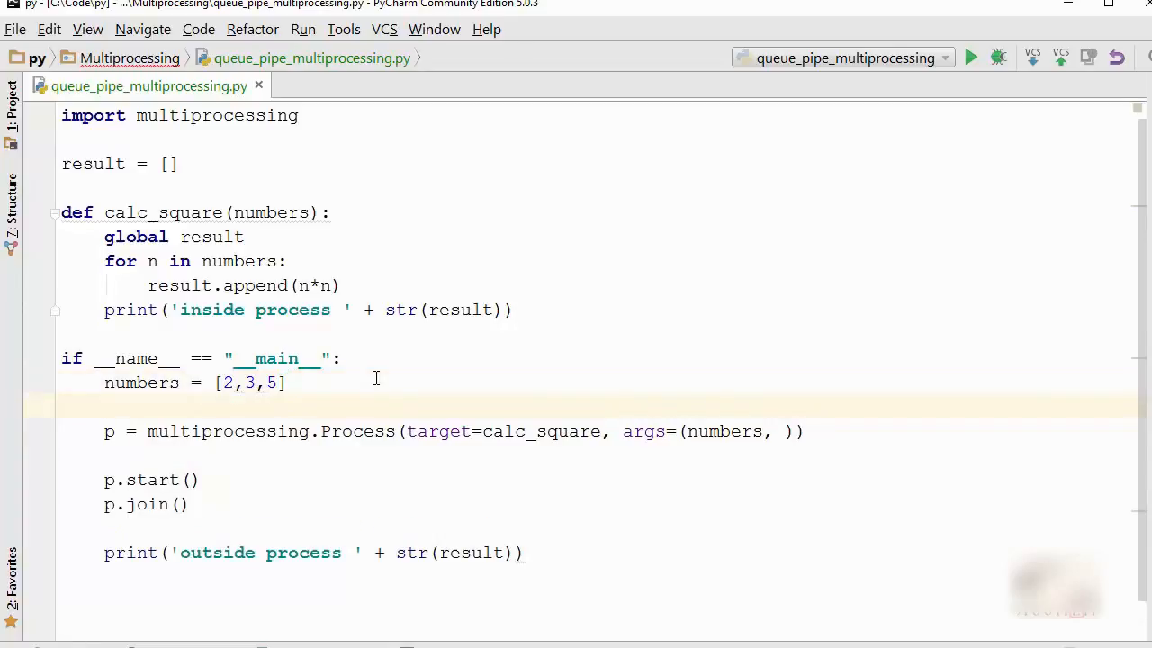
- Create result = multiprocessing.Array('i', 3) and add result to the Process args tuple
{"action": "type", "text": "result = mu"}
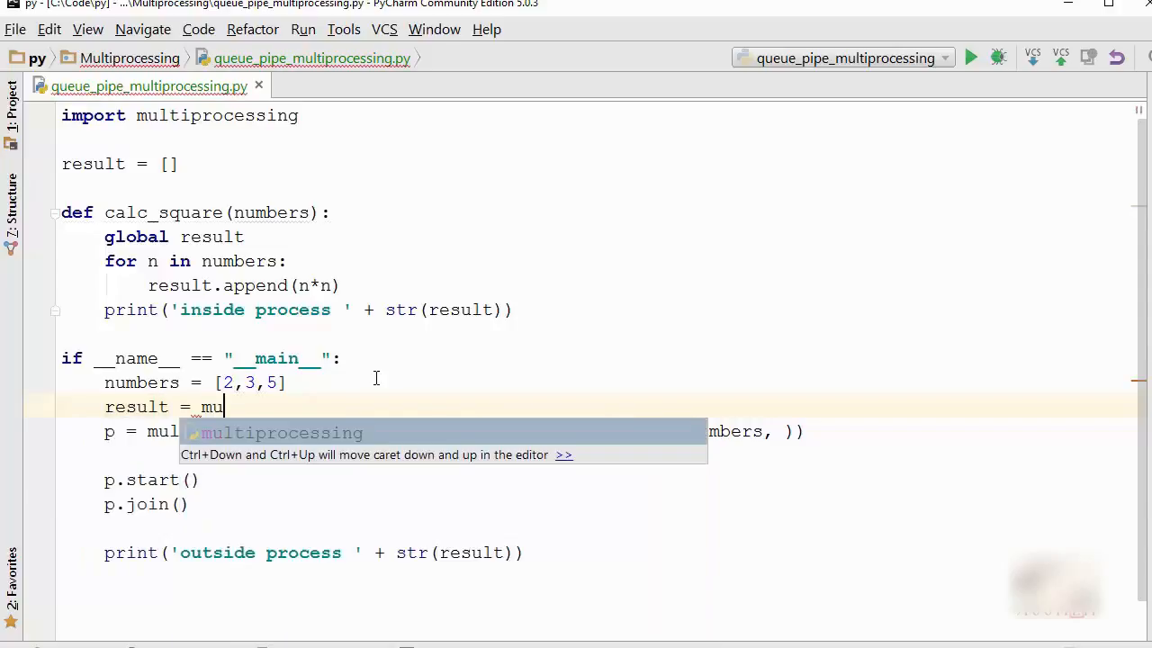
{"action": "key", "text": "Tab"}
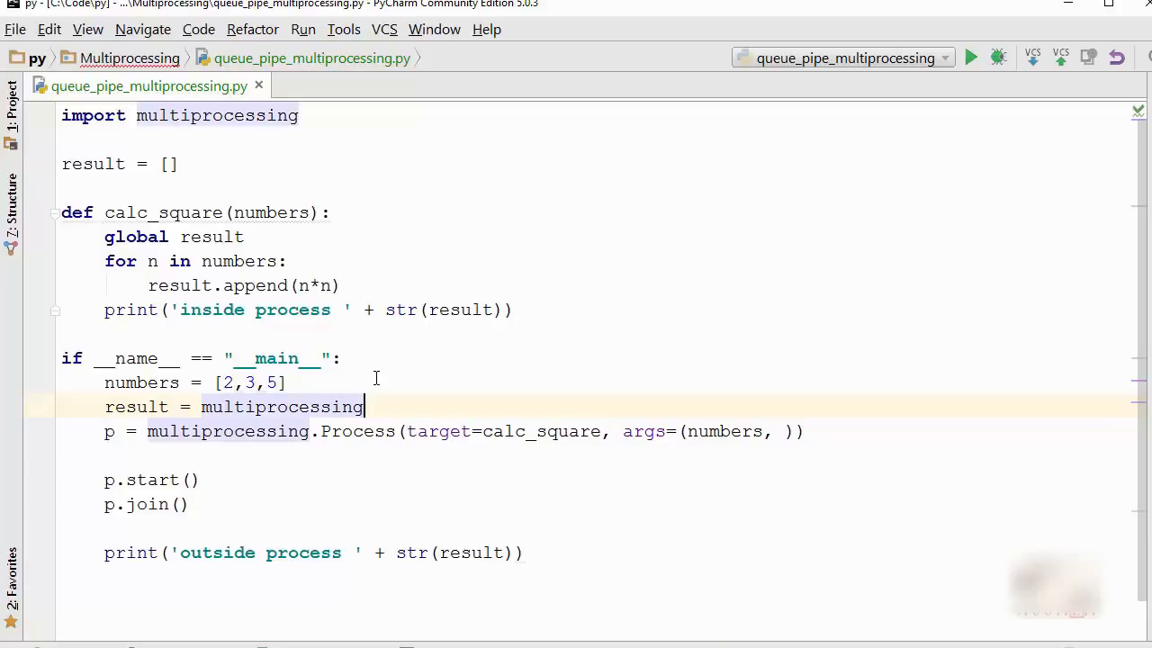
{"action": "type", "text": ".Array('"}
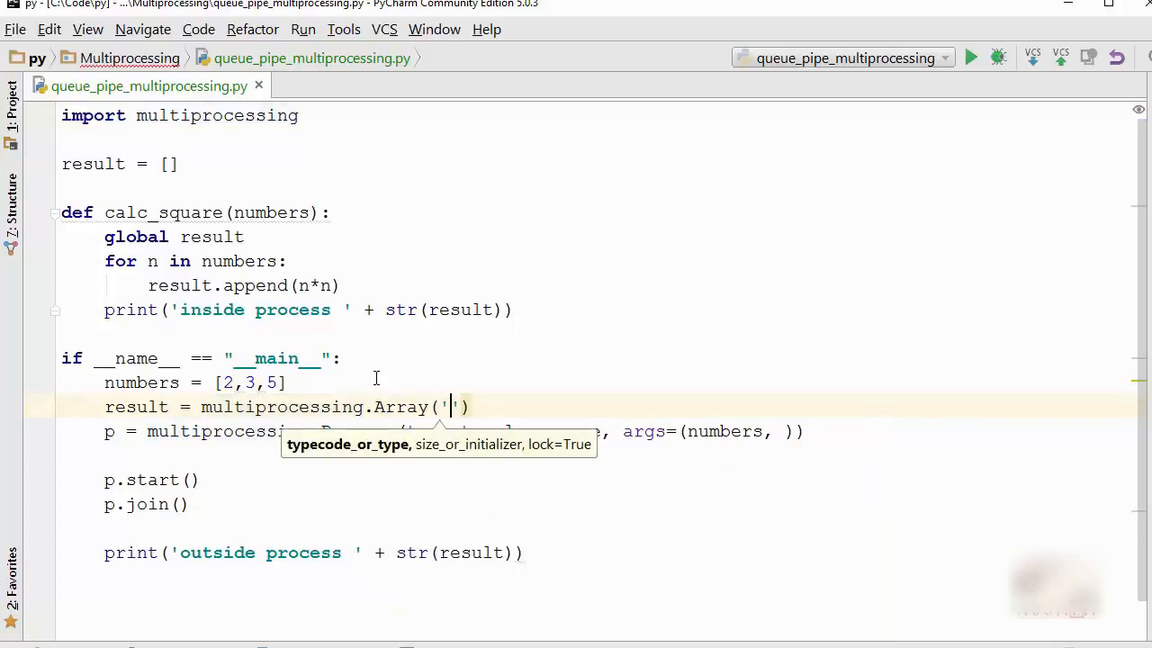
{"action": "type", "text": "i"}
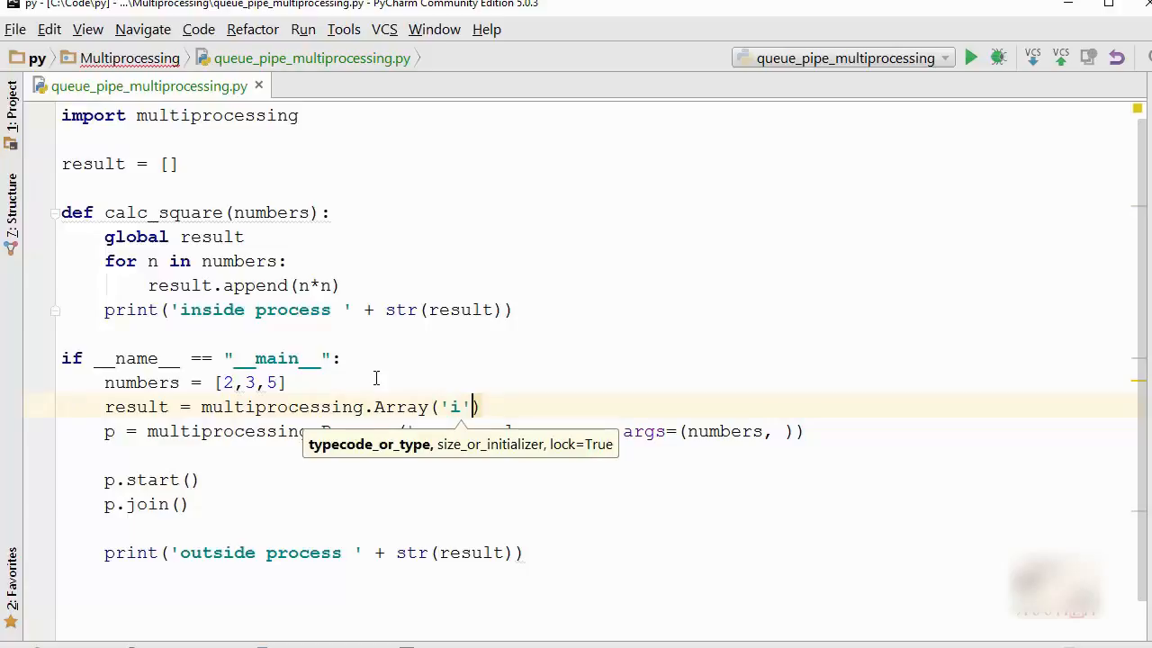
{"action": "type", "text": ","}
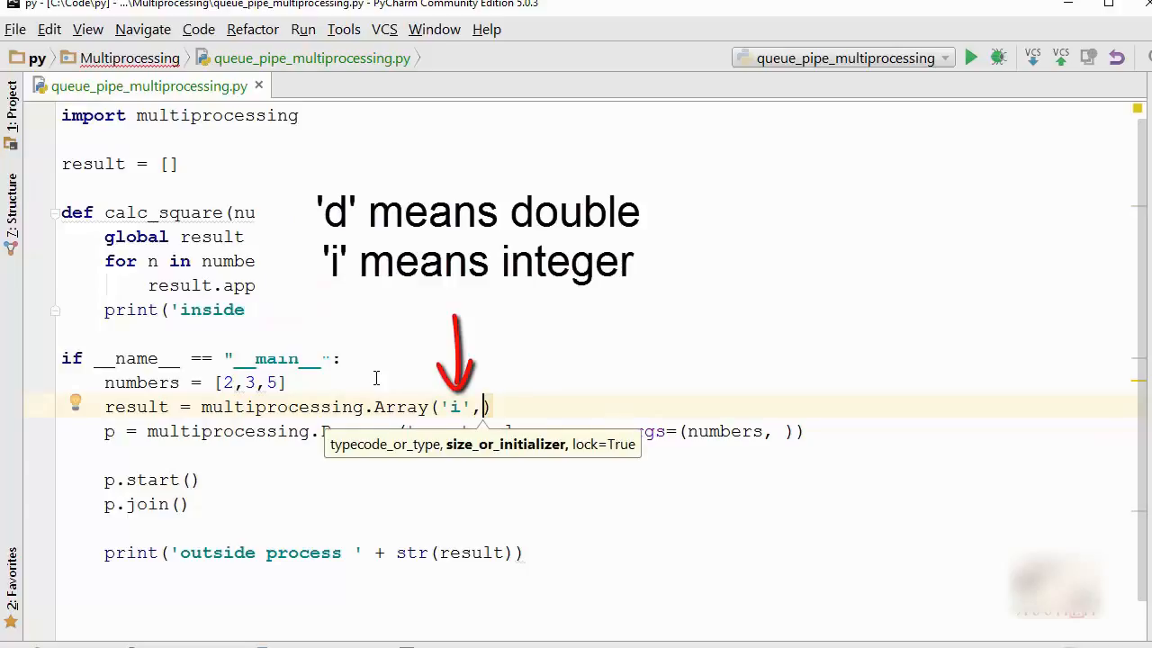
{"action": "type", "text": "3"}
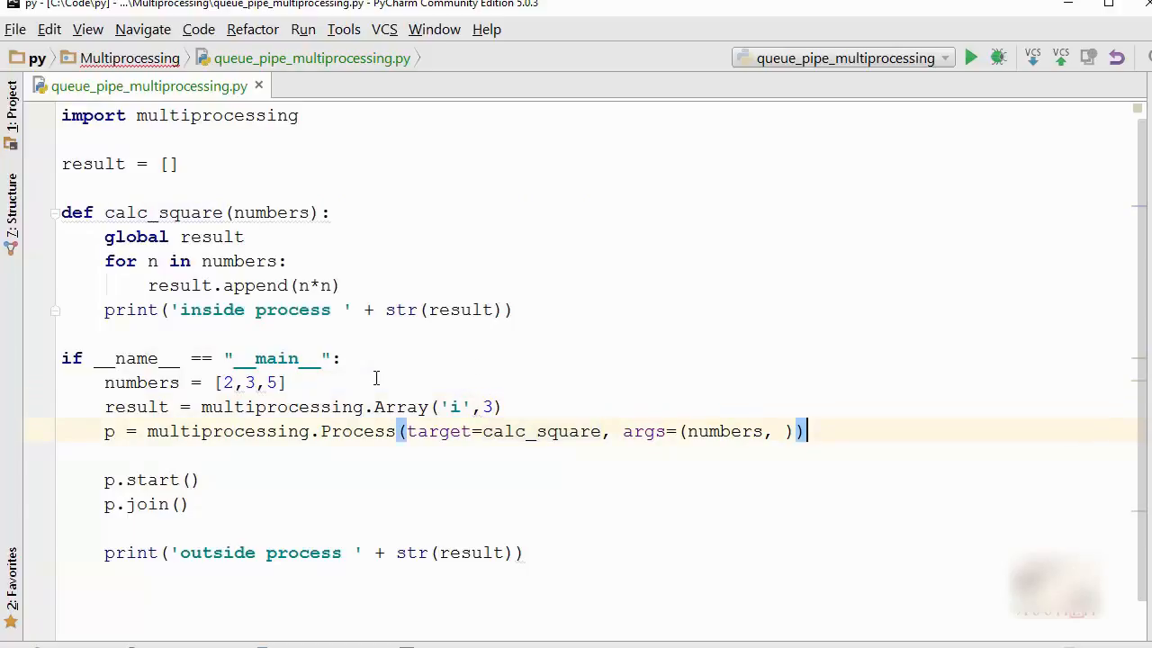
{"action": "type", "text": "result"}
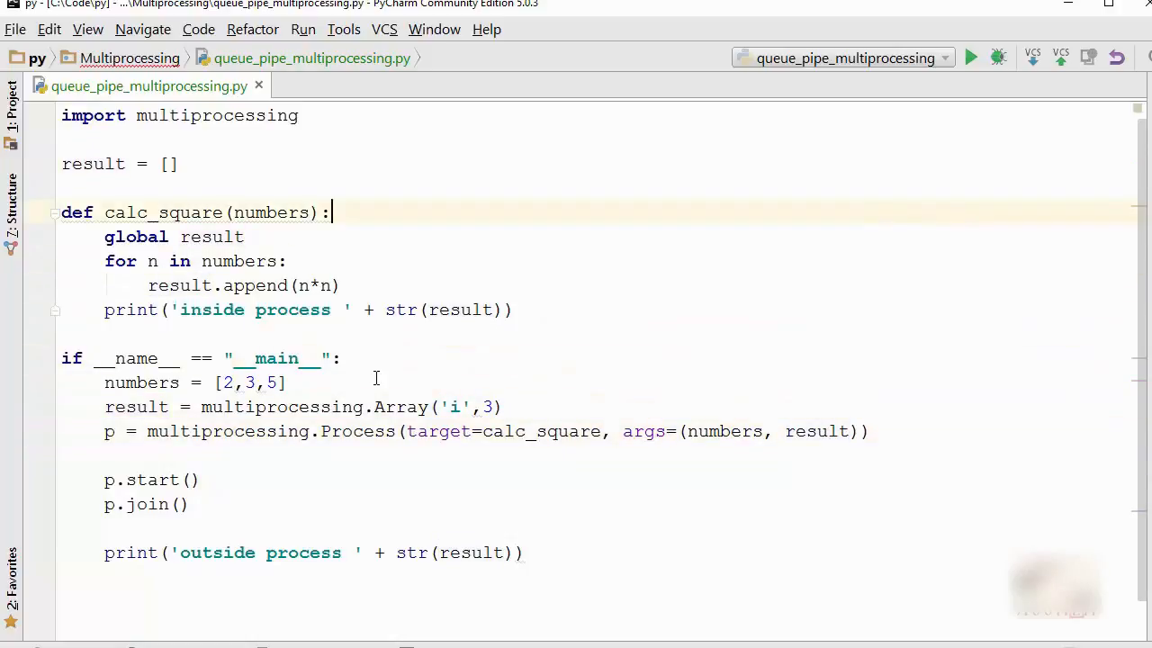
- Add a result parameter to calc_square, loop with enumerate(numbers) storing result[idx] = n*n, and remove the inside print
{"action": "type", "text": ", result"}
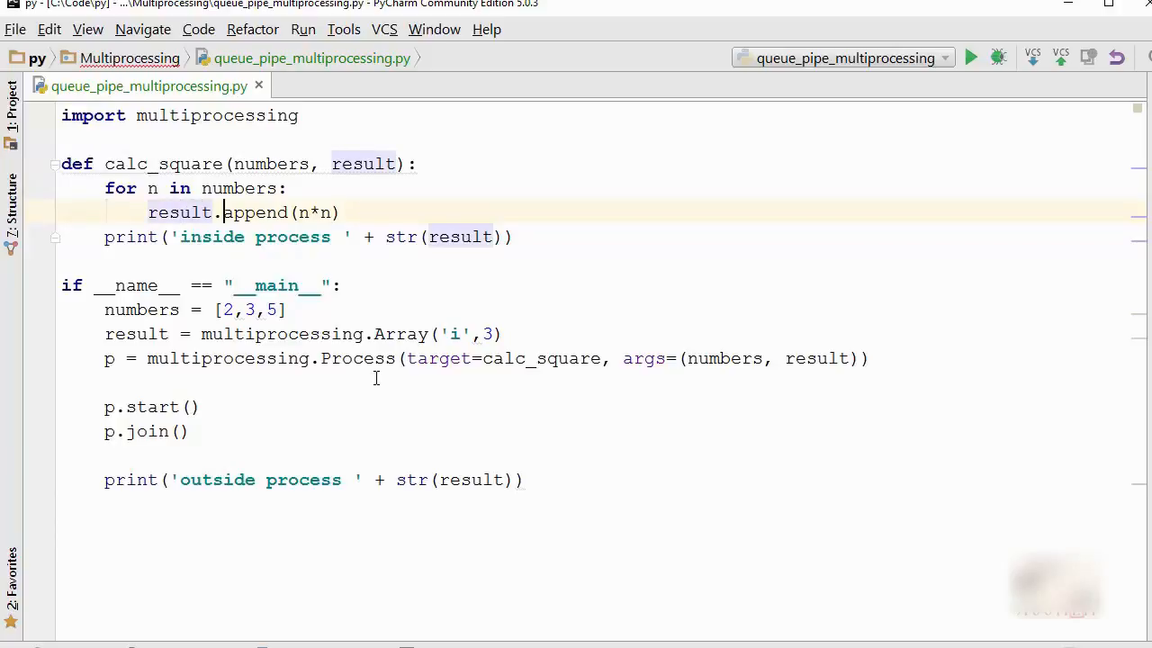
{"action": "double_click", "coordinate": [255, 213]}
{"action": "type", "text": " idx,"}
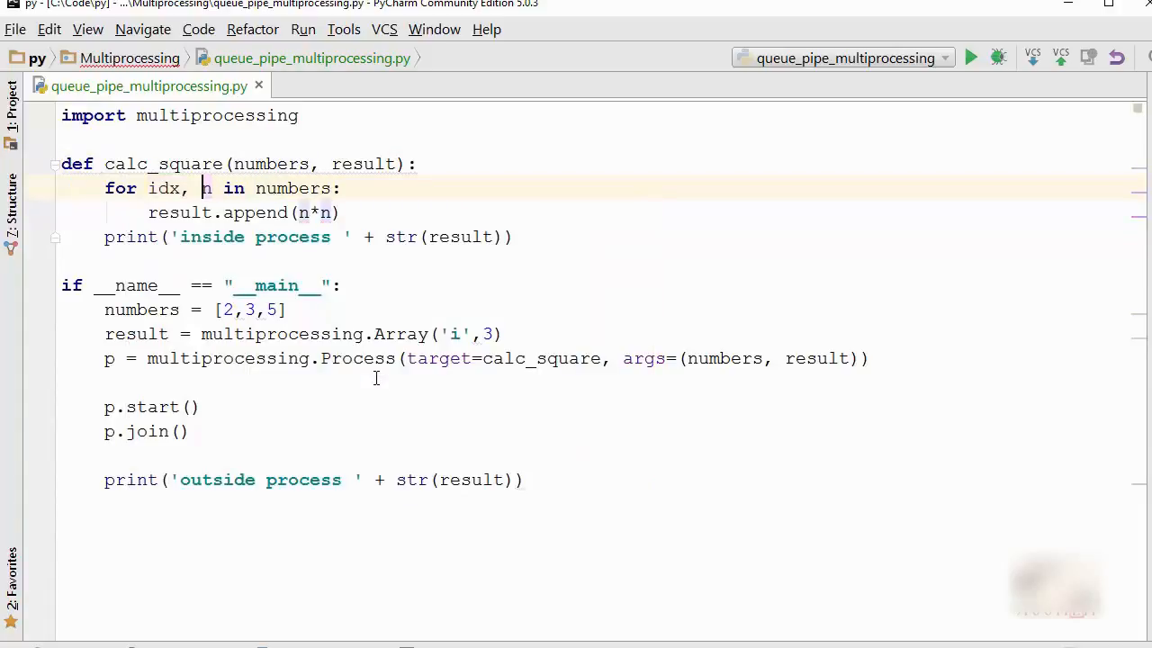
{"action": "type", "text": "enumerate("}
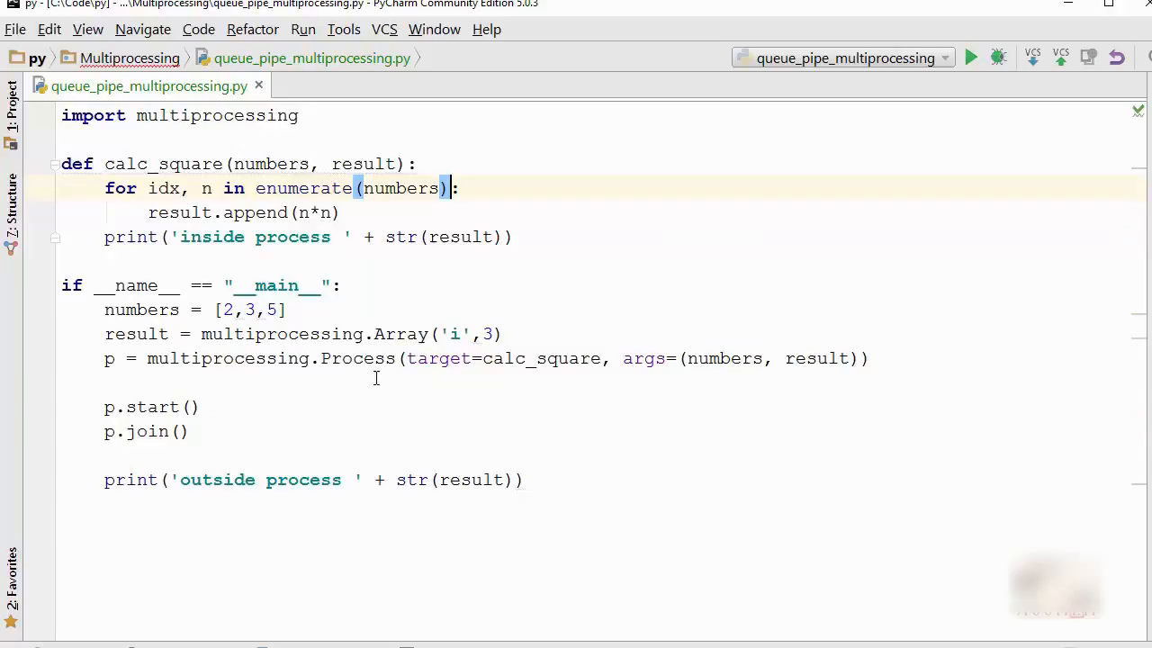
{"action": "double_click", "coordinate": [163, 188]}
{"action": "type", "text": "[idx] = "}
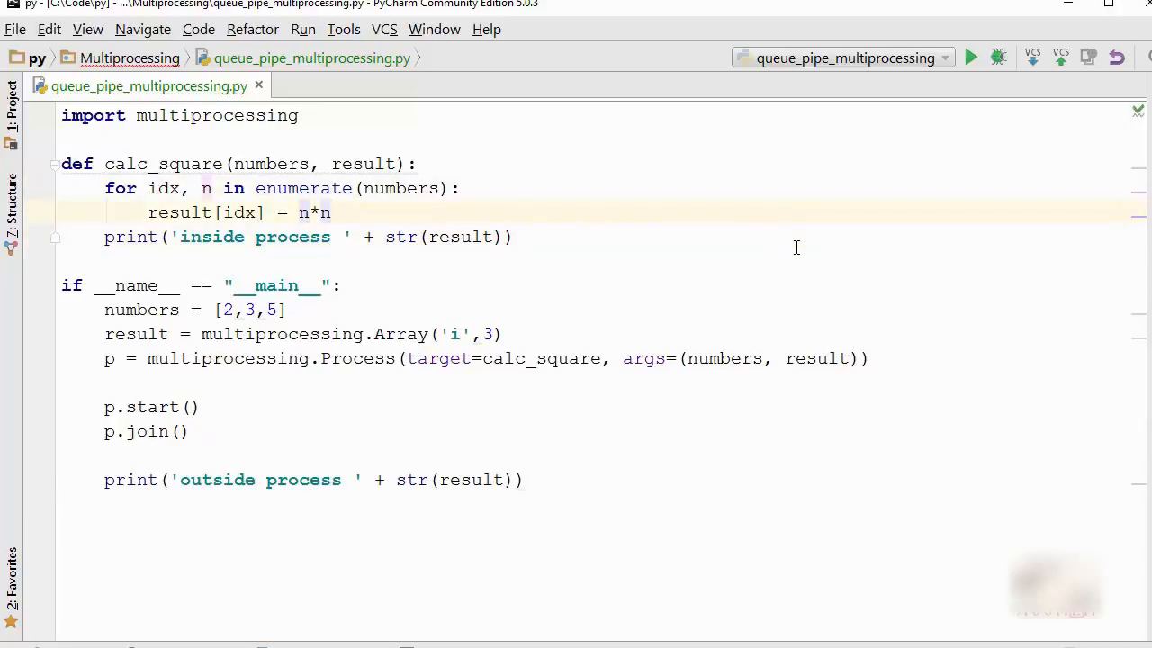
{"action": "left_click", "coordinate": [104, 237]}
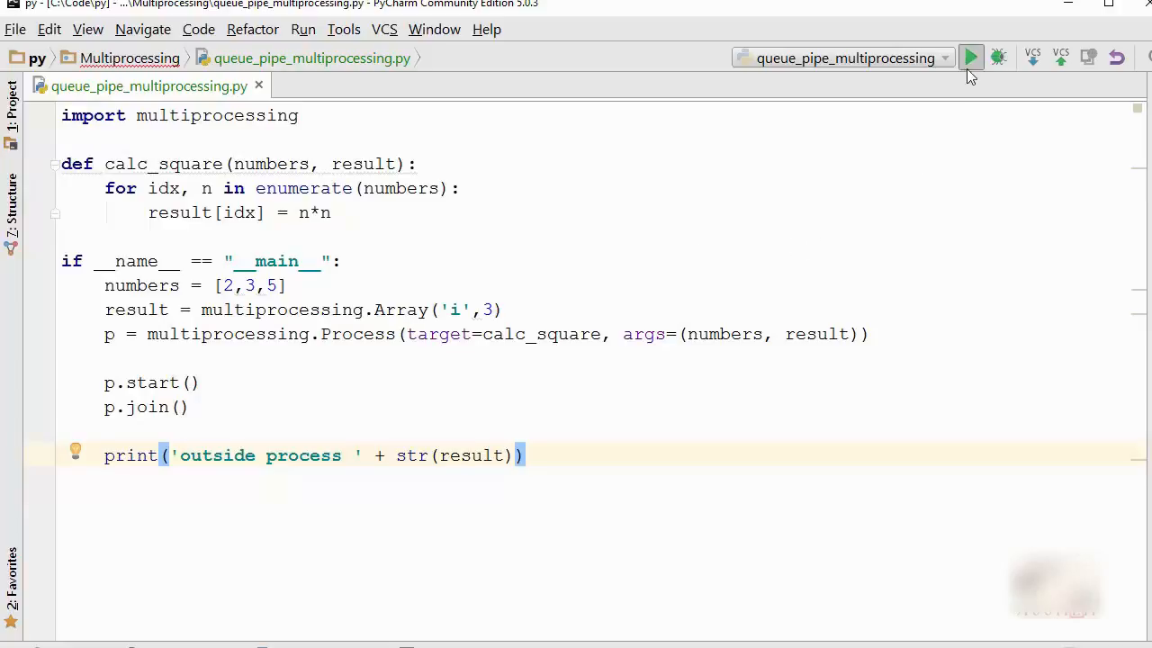
- Run the script and change the final print to print(result[:])
{"action": "left_click", "coordinate": [970, 58]}
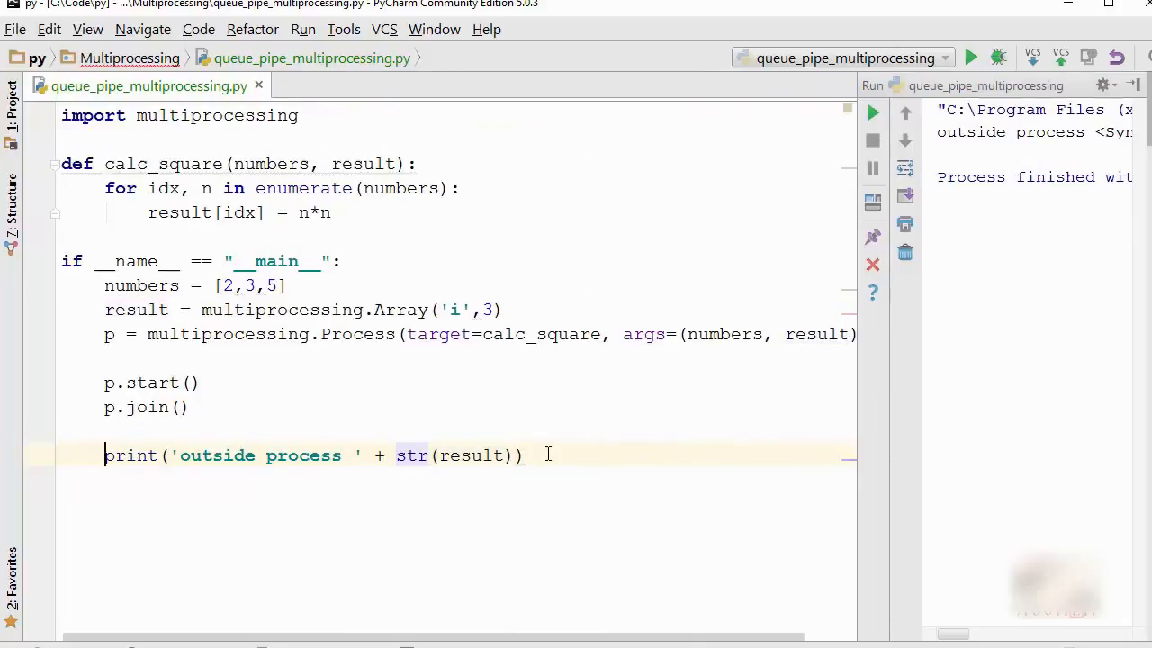
{"action": "left_click_drag", "start_coordinate": [170, 454], "coordinate": [513, 454]}
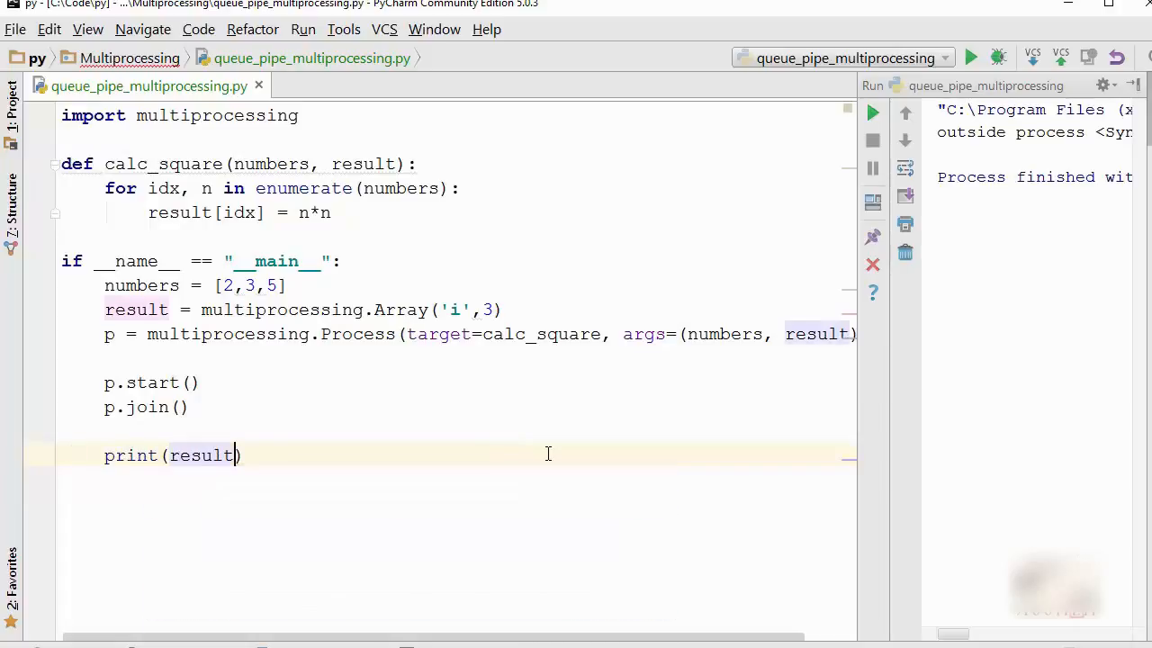
{"action": "type", "text": "[:]"}
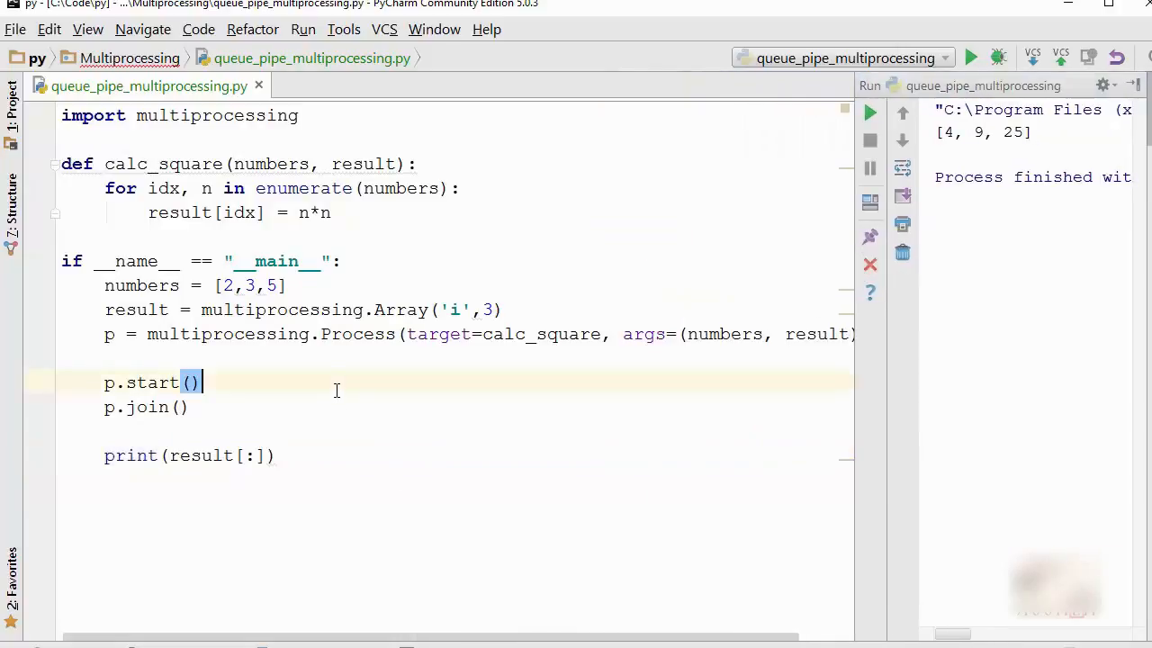
{"action": "mouse_move", "coordinate": [407, 389]}
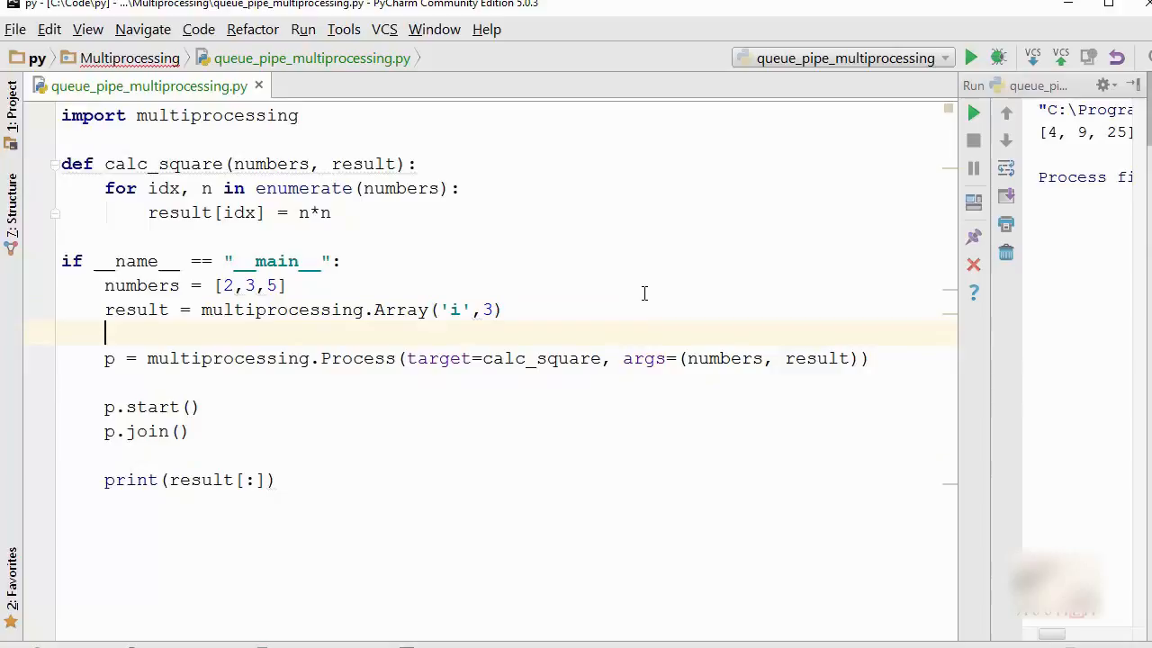
- Create value = multiprocessing.Value('d', 0.0) and add value to the Process args and calc_square
{"action": "type", "text": "value"}
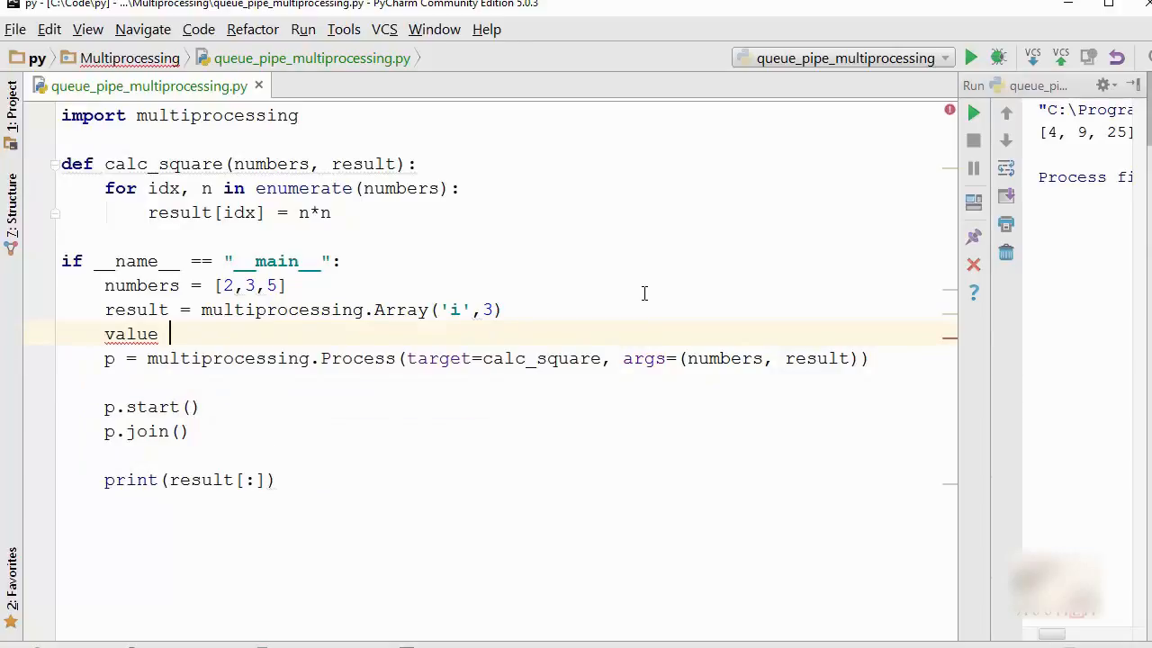
{"action": "type", "text": "= multiprocessing"}
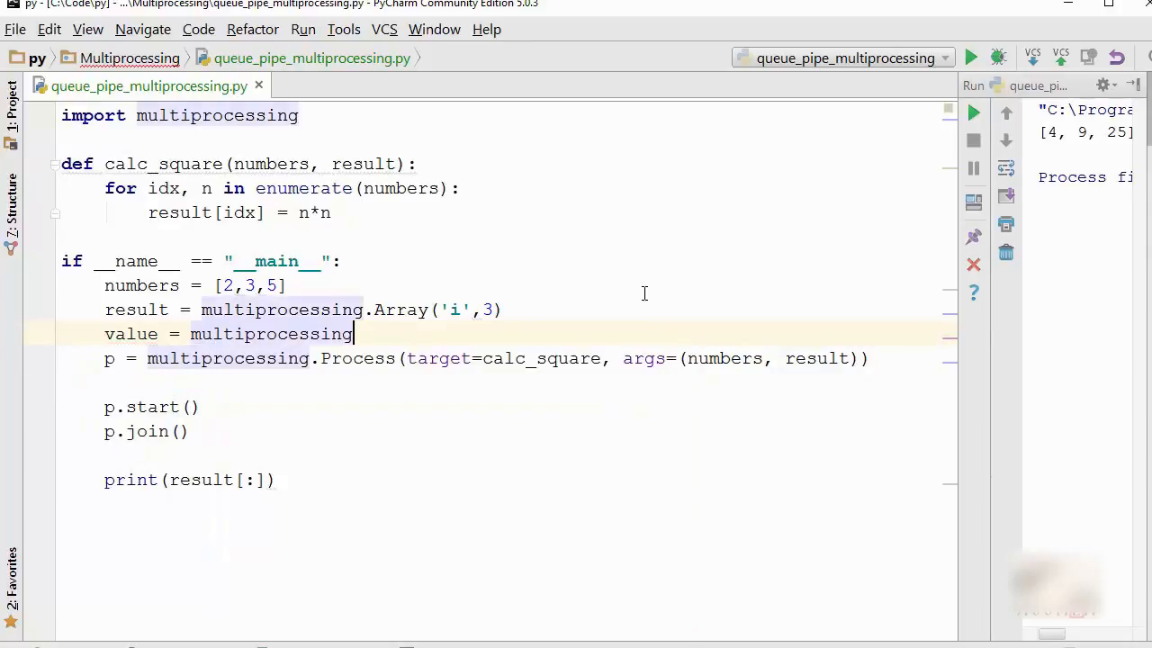
{"action": "type", "text": "."}
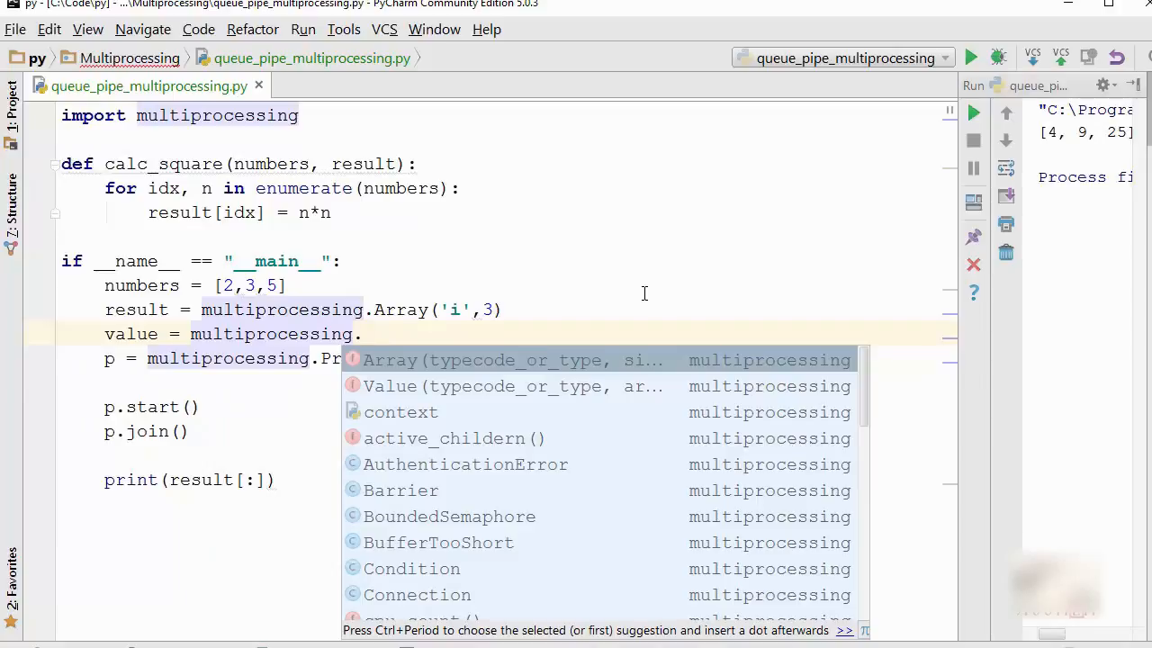
{"action": "type", "text": "Value('d"}
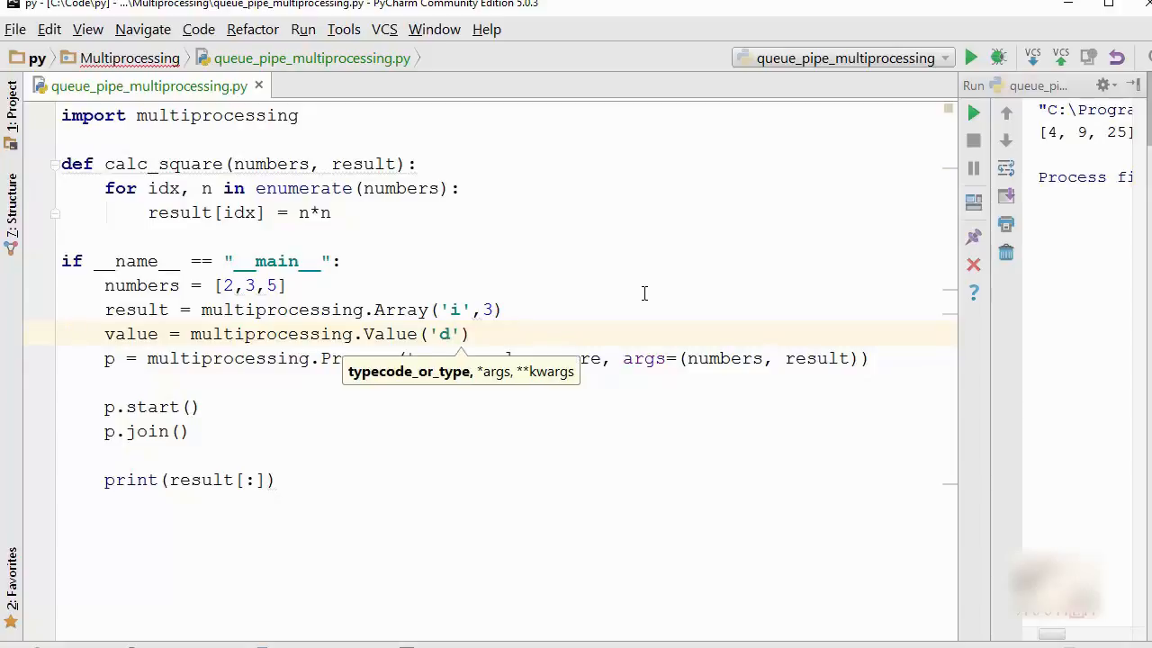
{"action": "type", "text": ", 0.0"}
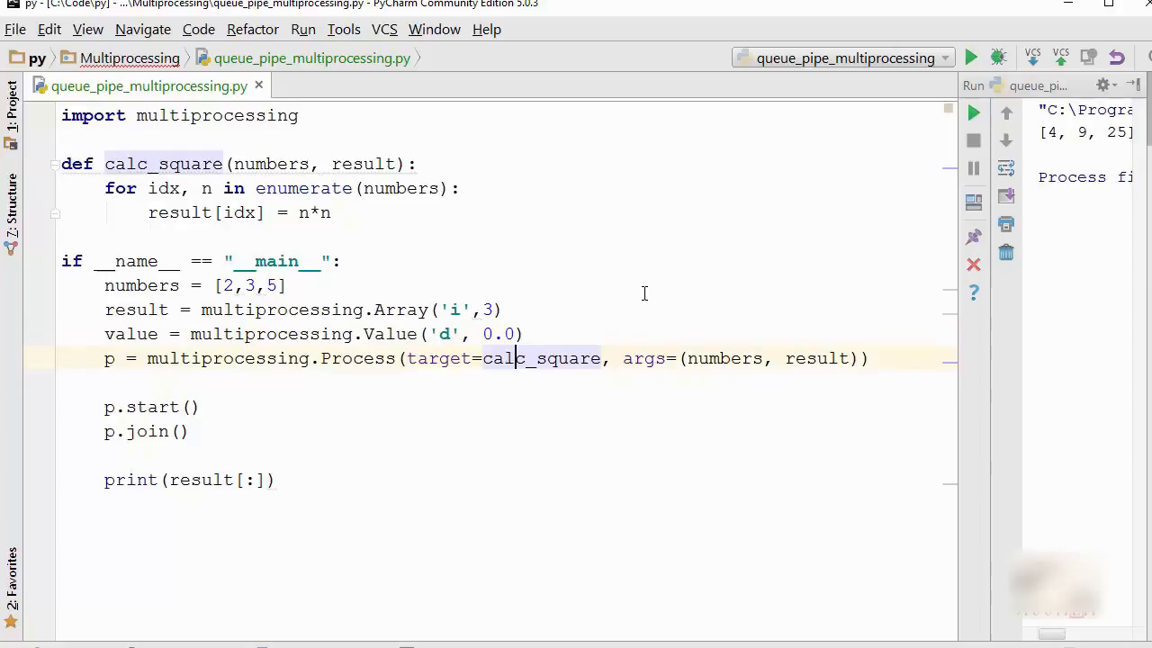
{"action": "type", "text": ","}
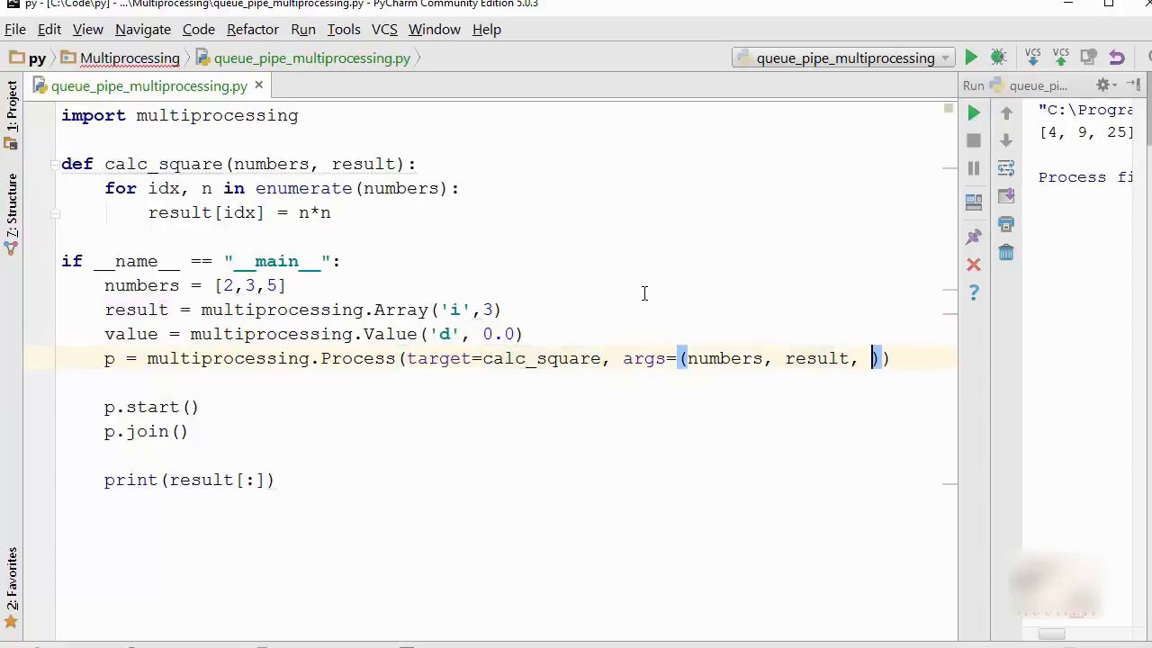
{"action": "type", "text": "value"}
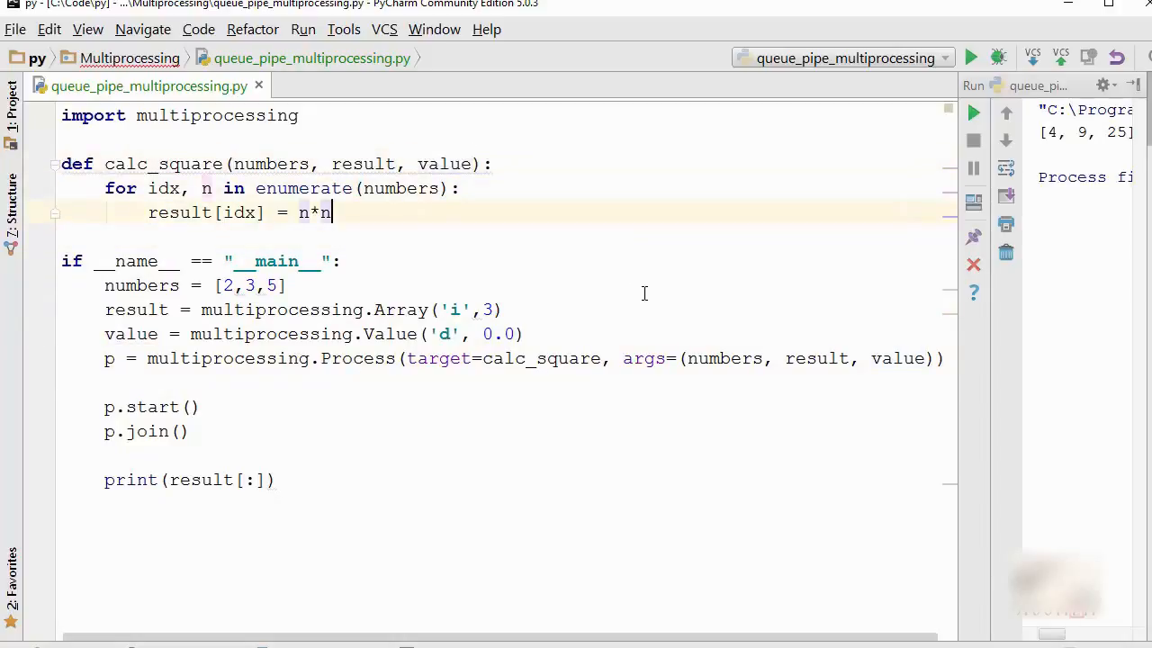
- Rename value to v, set v.value = 5.67 in calc_square, and print v.value
{"action": "left_click", "coordinate": [460, 188]}
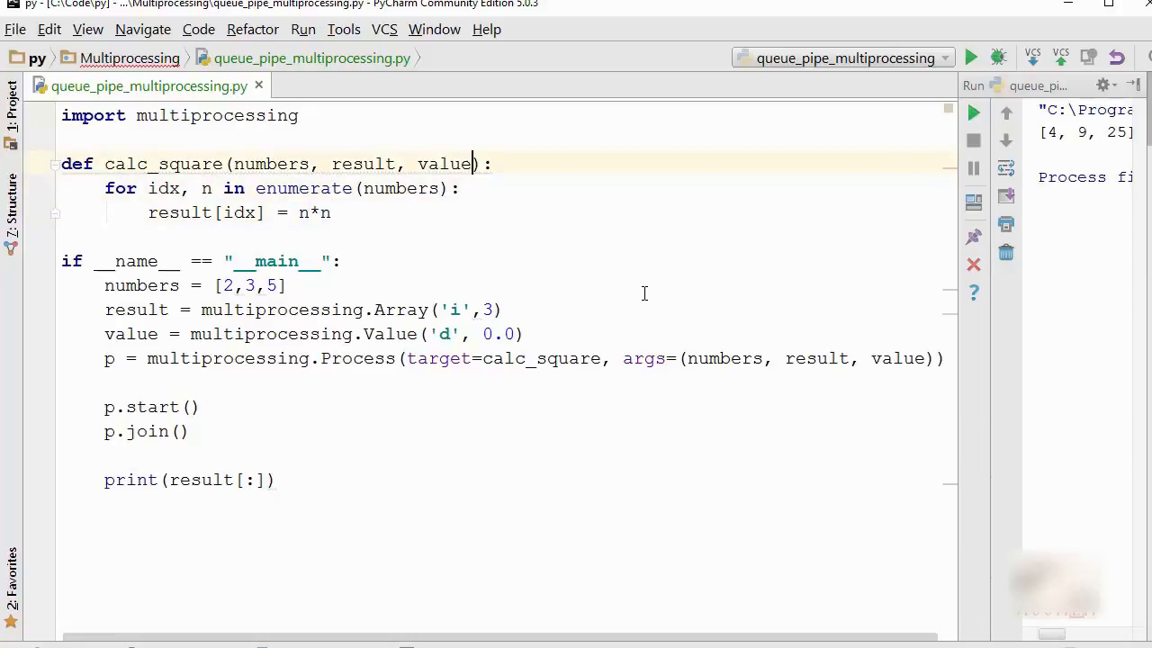
{"action": "type", "text": "value."}
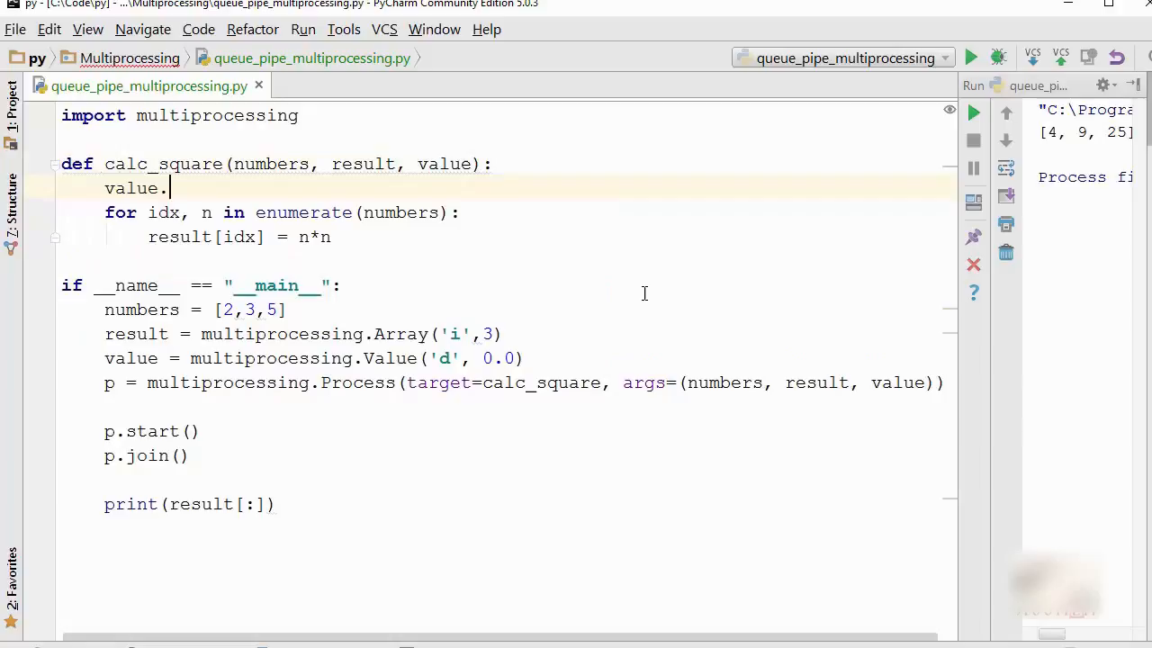
{"action": "type", "text": "value"}
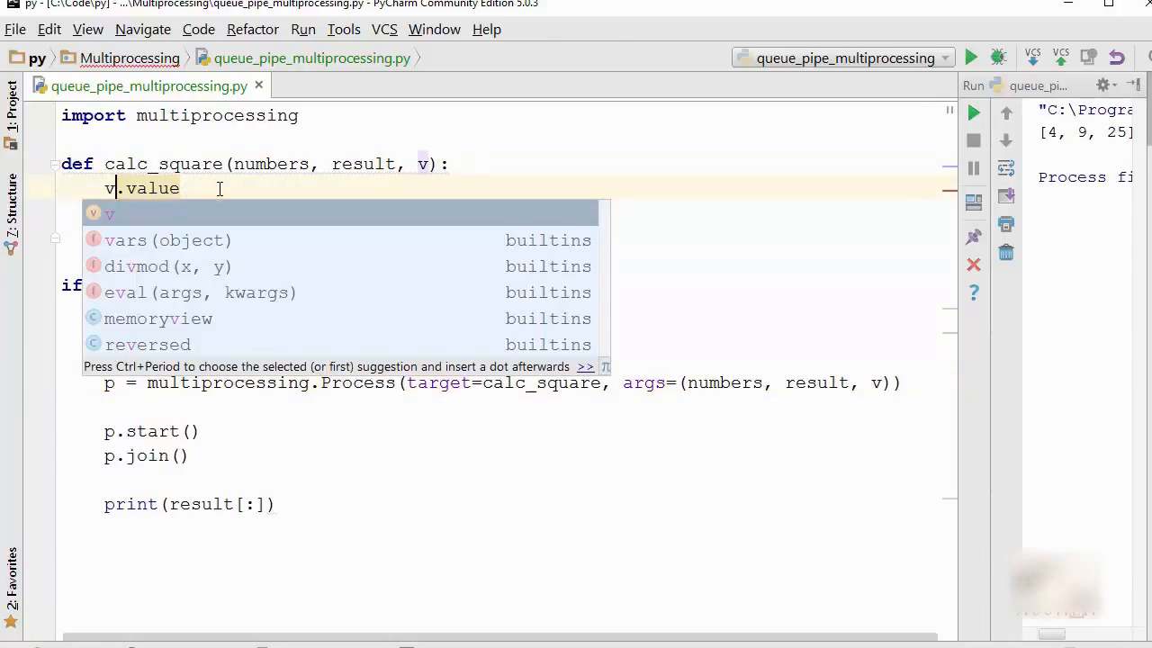
{"action": "type", "text": "="}
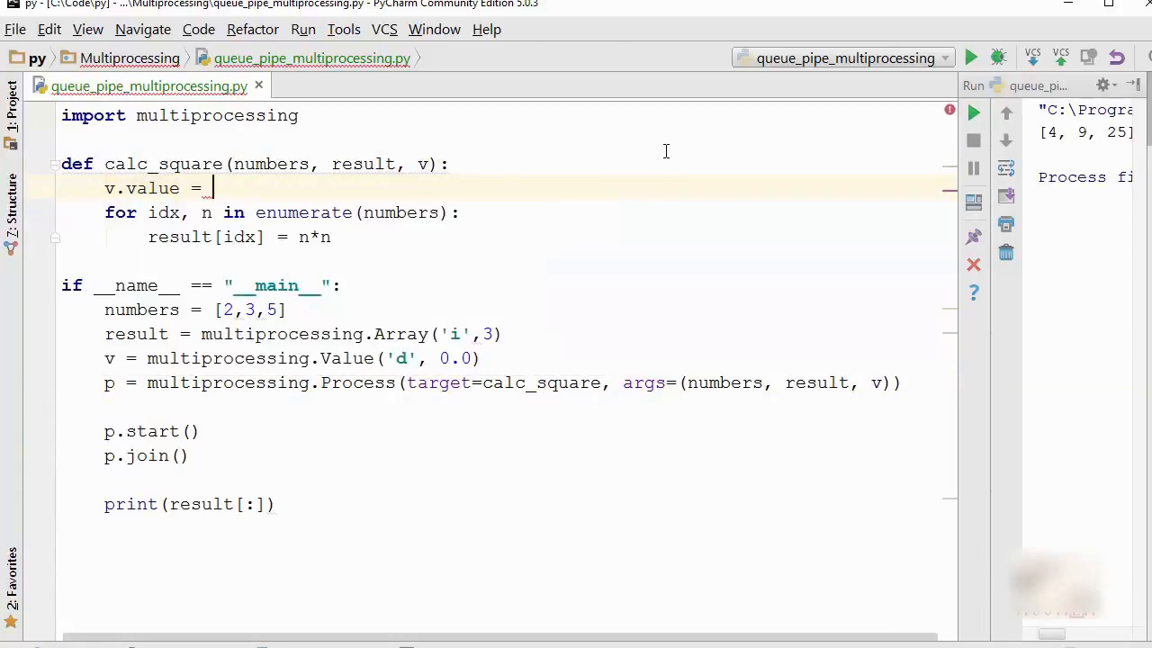
{"action": "type", "text": "5.67"}
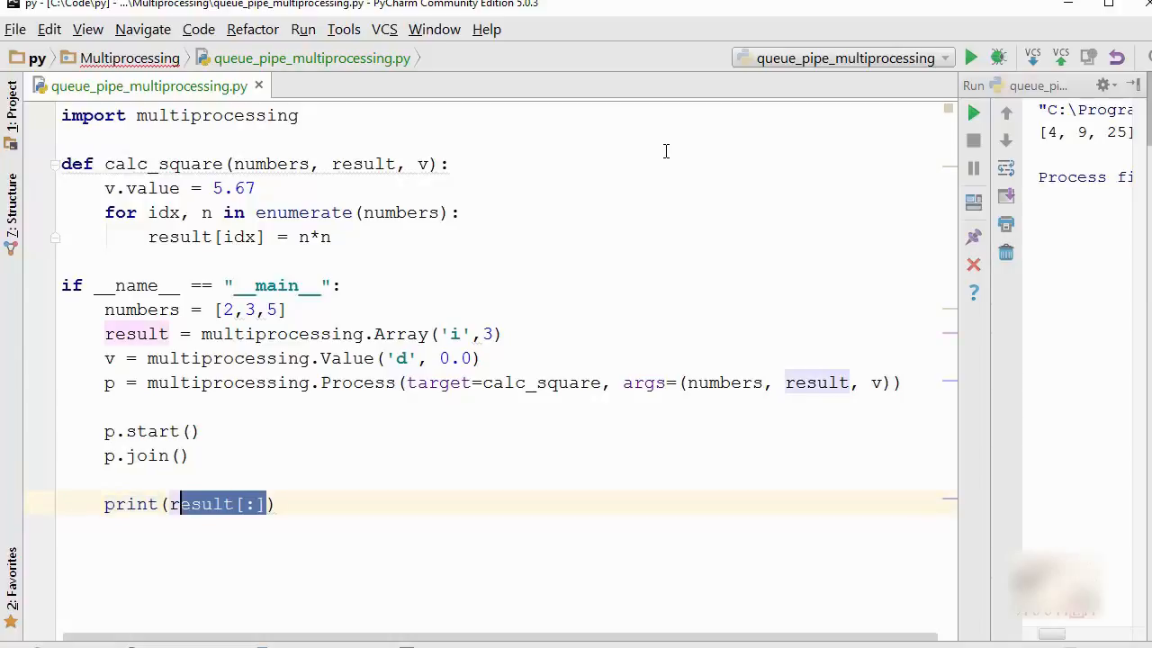
{"action": "type", "text": "v.valu"}
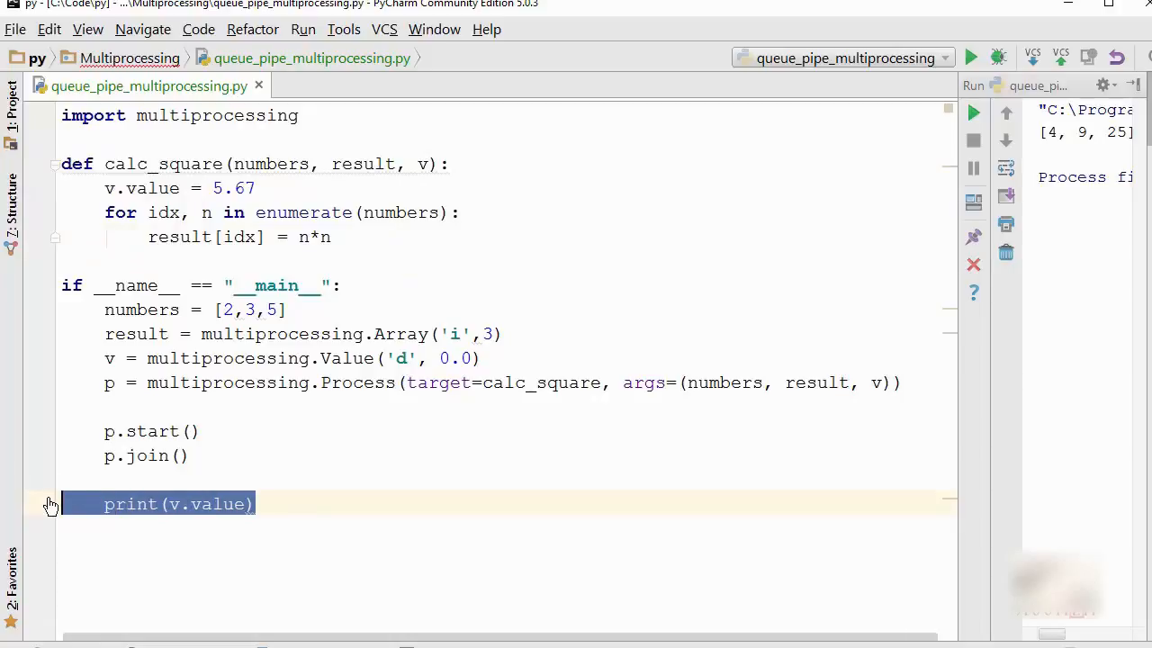
- Run queue_pipe_multiprocessing and confirm it prints 5.67 from the shared value
{"action": "left_click", "coordinate": [334, 504]}
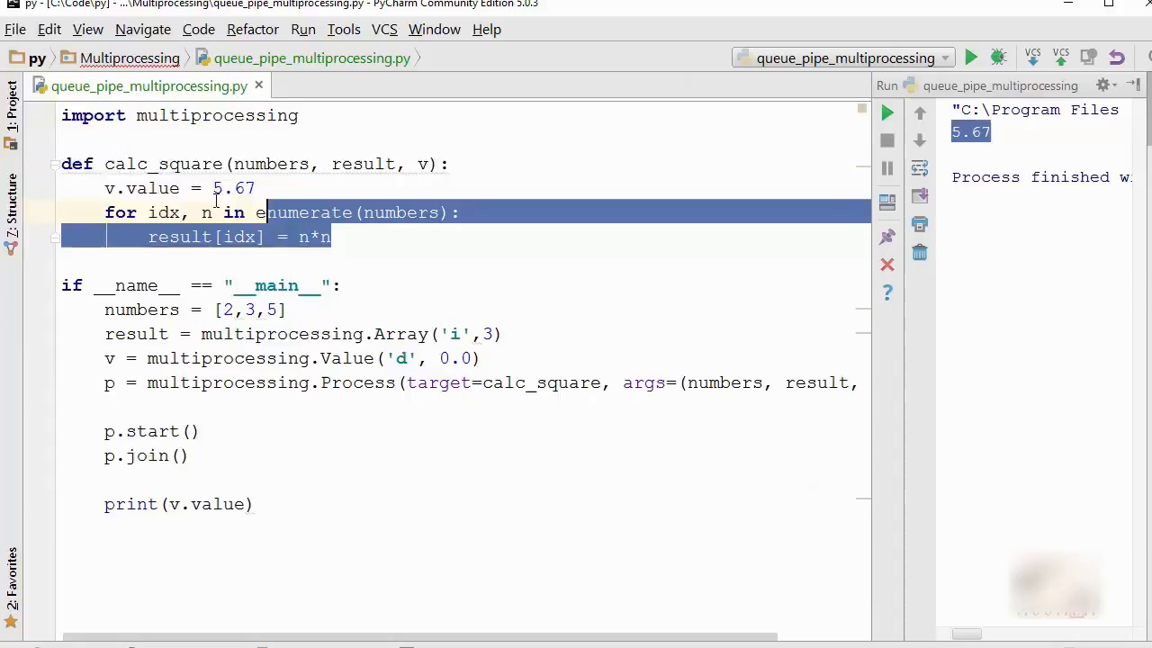
{"action": "left_click", "coordinate": [345, 212]}
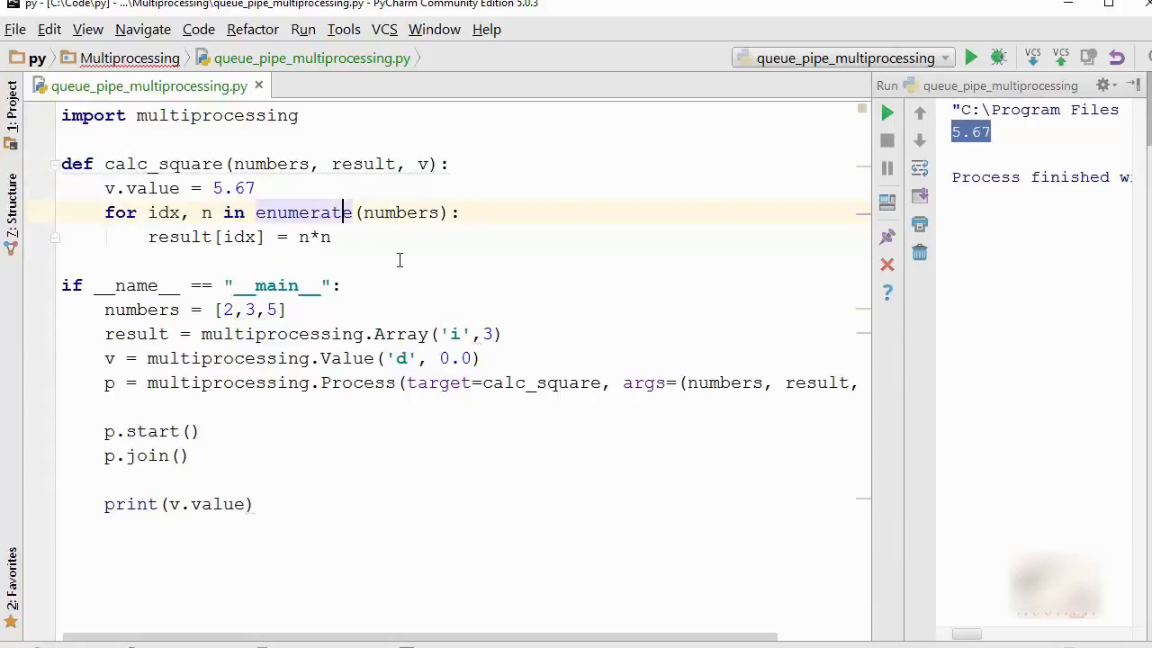